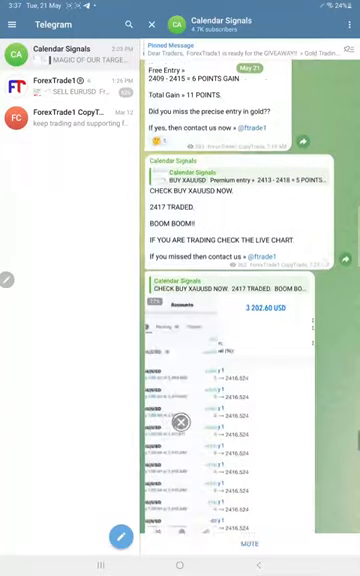
pyautogui.scroll(-3)
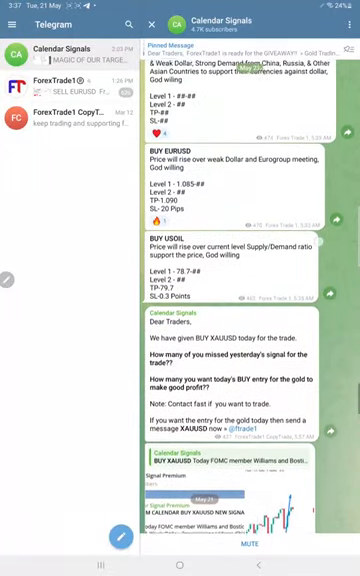
pyautogui.scroll(-3)
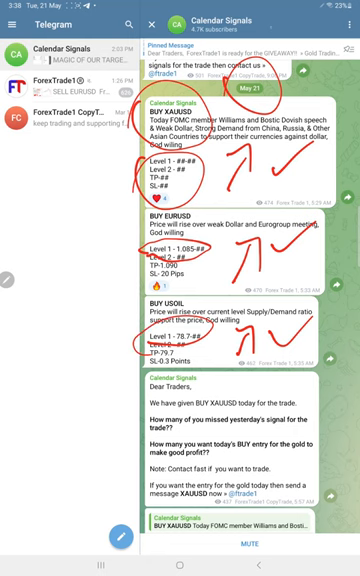
pyautogui.scroll(-3)
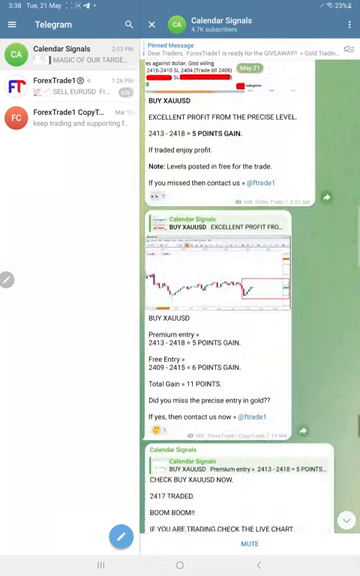
pyautogui.scroll(-3)
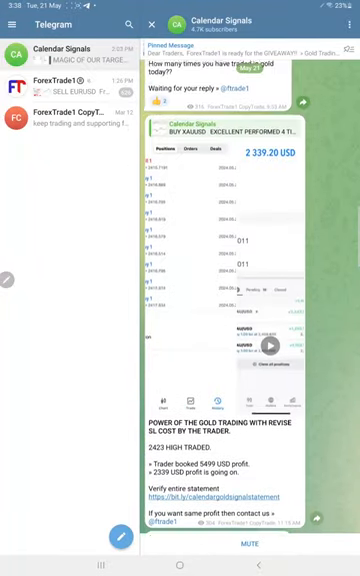
pyautogui.scroll(-3)
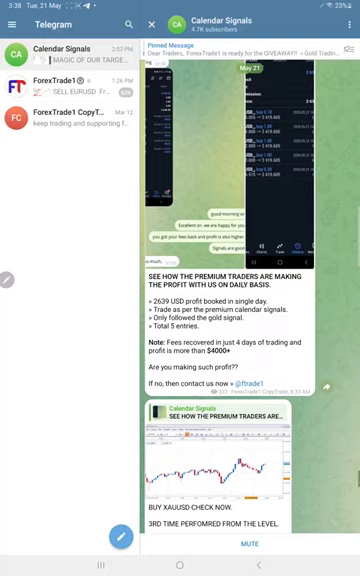
pyautogui.scroll(-3)
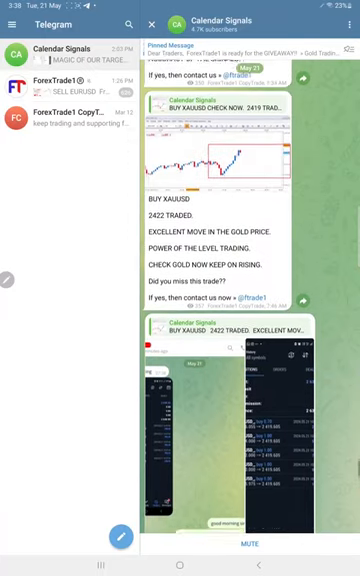
pyautogui.scroll(-3)
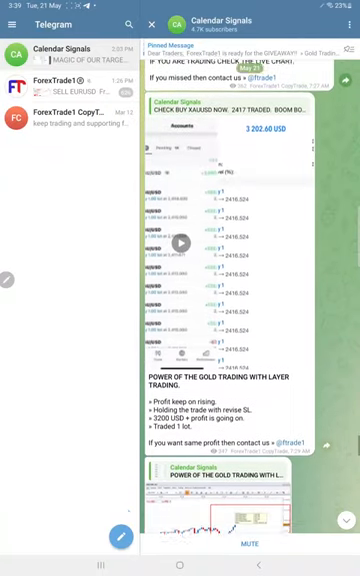
pyautogui.scroll(-3)
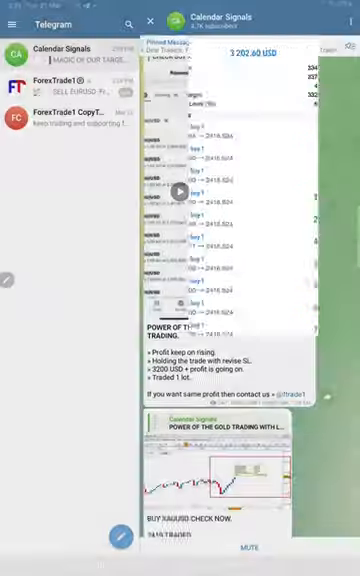
pyautogui.scroll(-3)
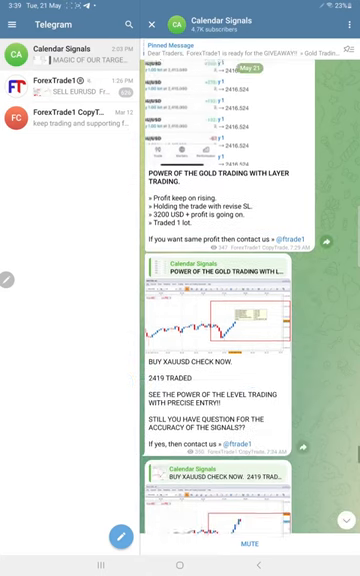
pyautogui.scroll(-3)
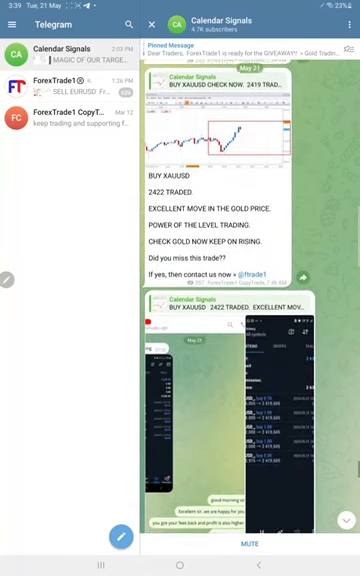
pyautogui.scroll(-3)
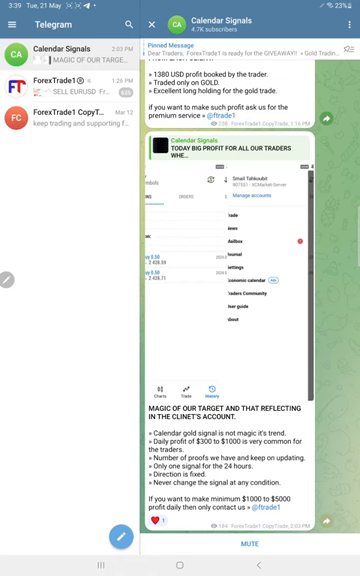
pyautogui.scroll(-3)
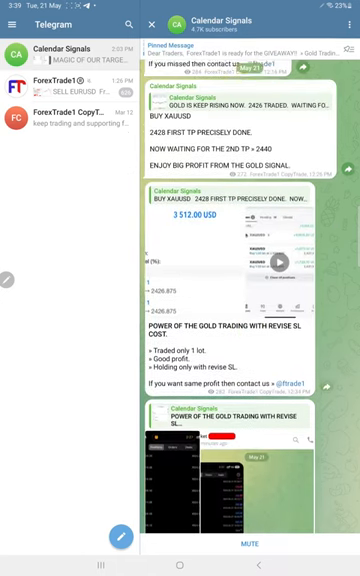
pyautogui.scroll(-3)
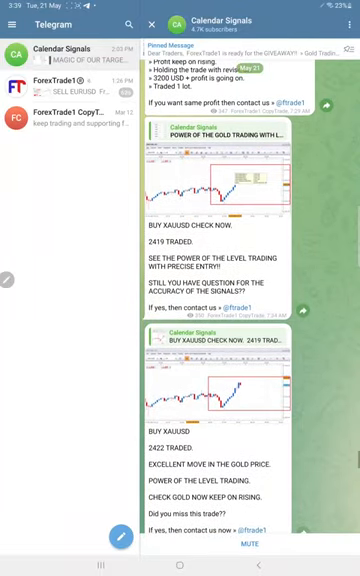
pyautogui.scroll(-3)
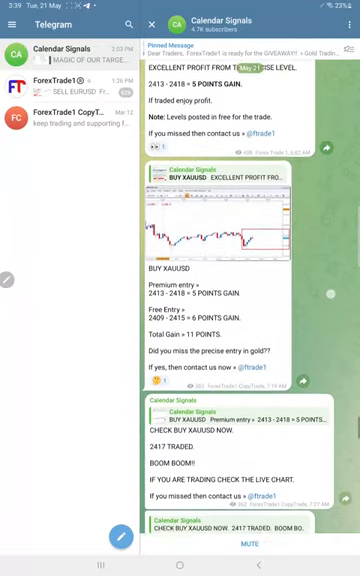
pyautogui.scroll(-3)
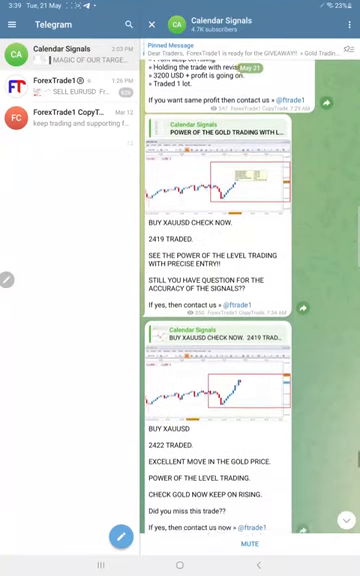